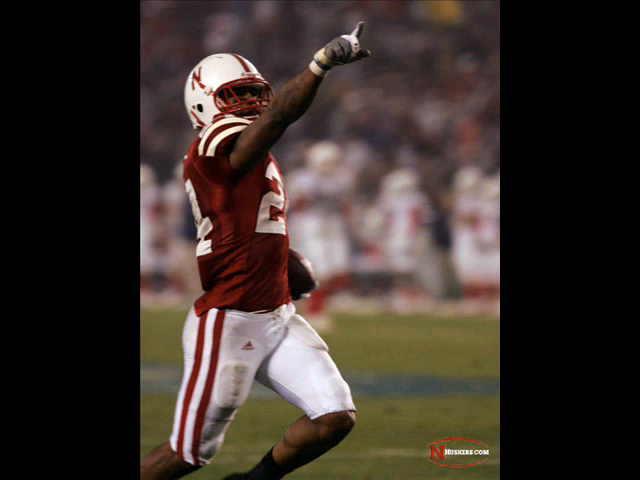
click(320, 240)
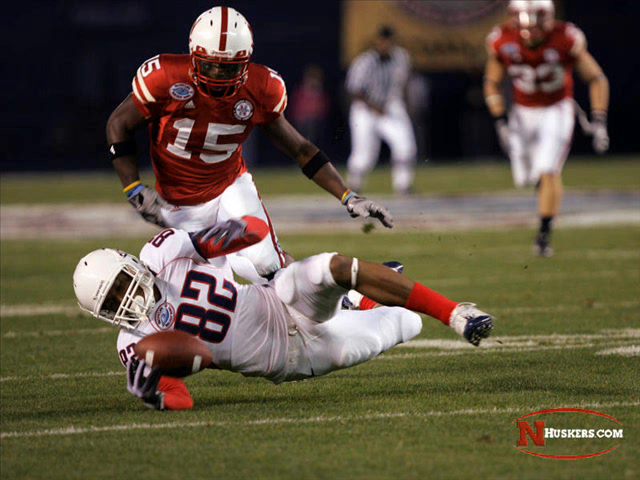